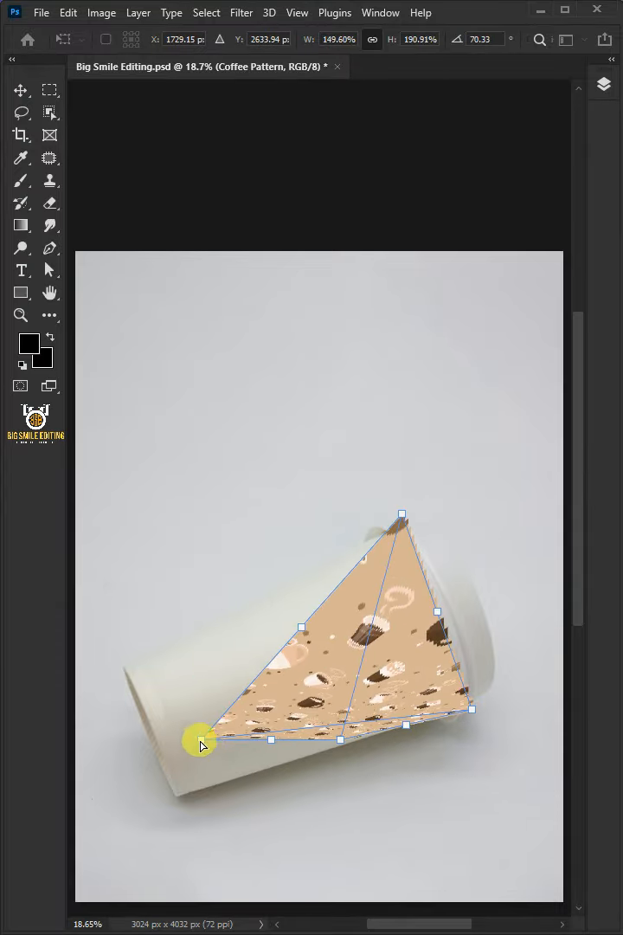
After previewing the finished mockup, open the plain cup photo and pick Object Selection.
drag(200, 742, 121, 684)
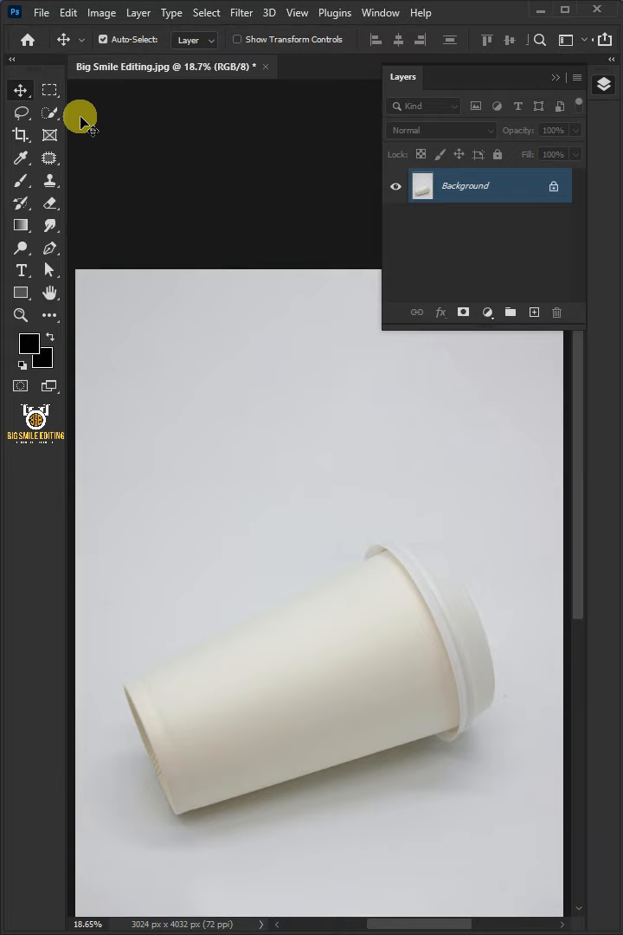
click(50, 113)
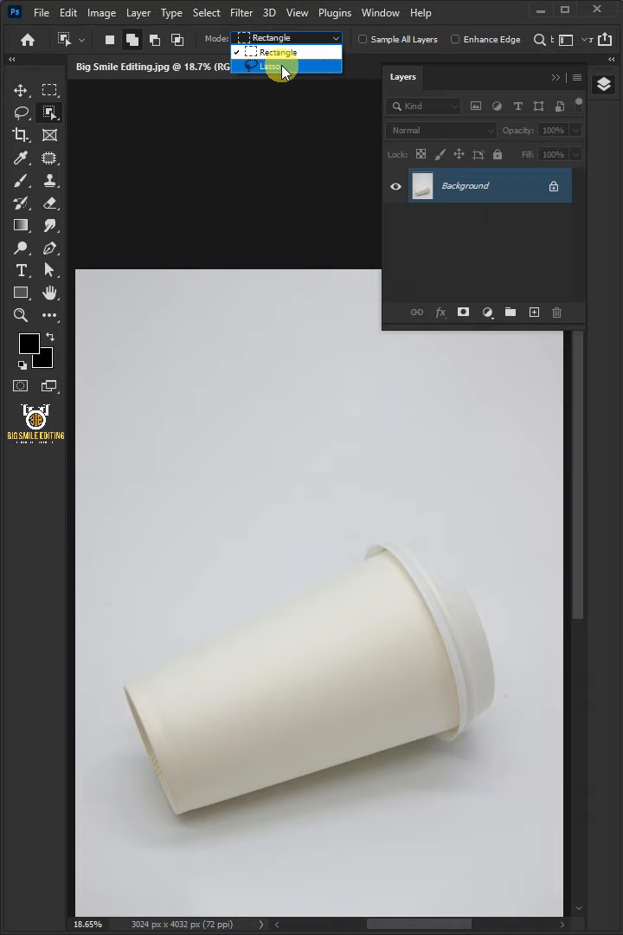
Lasso-select the cup body and copy it to a new layer named 'Cup Body'.
click(271, 66)
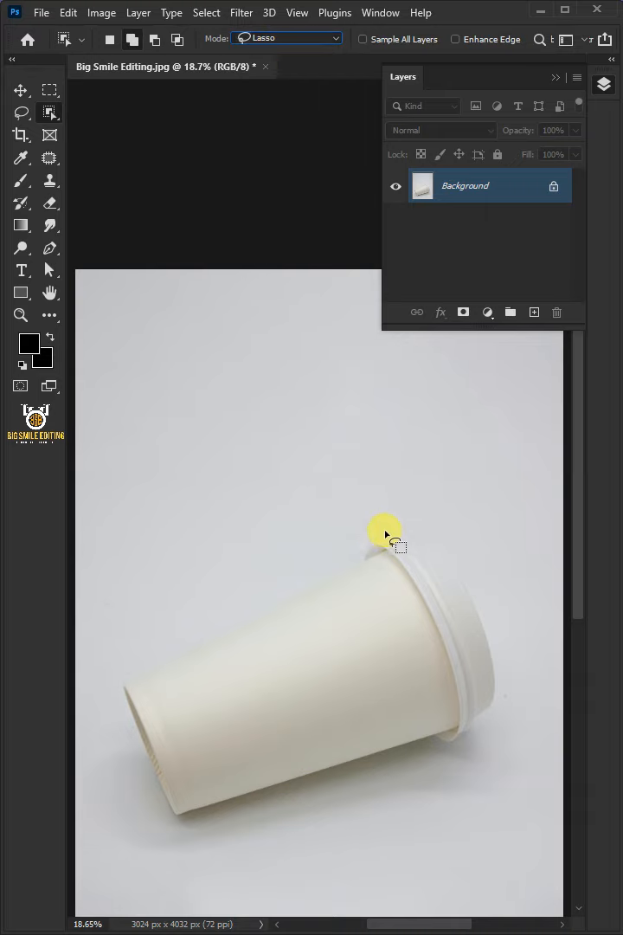
drag(386, 533, 173, 797)
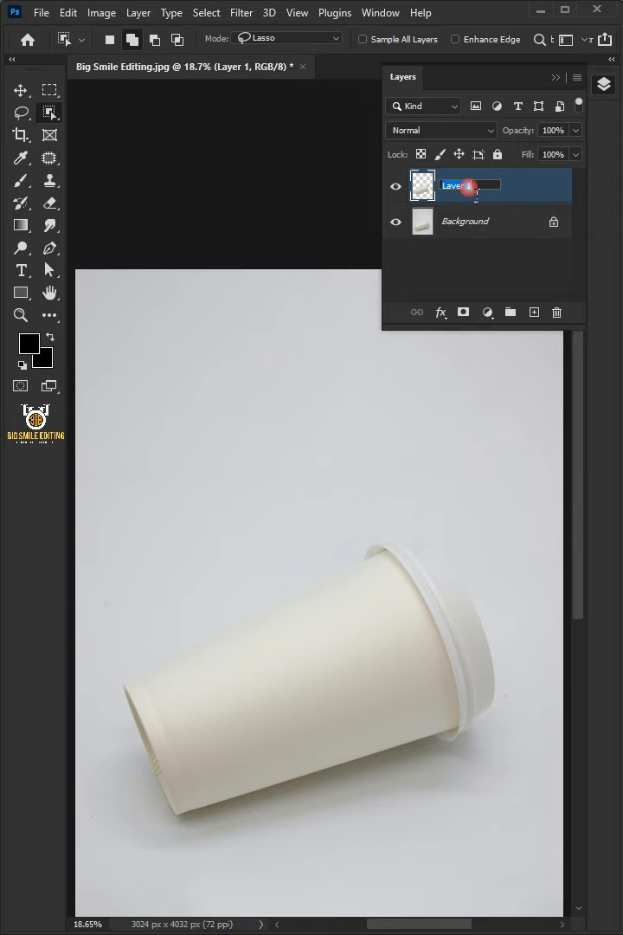
text(Cup Body)
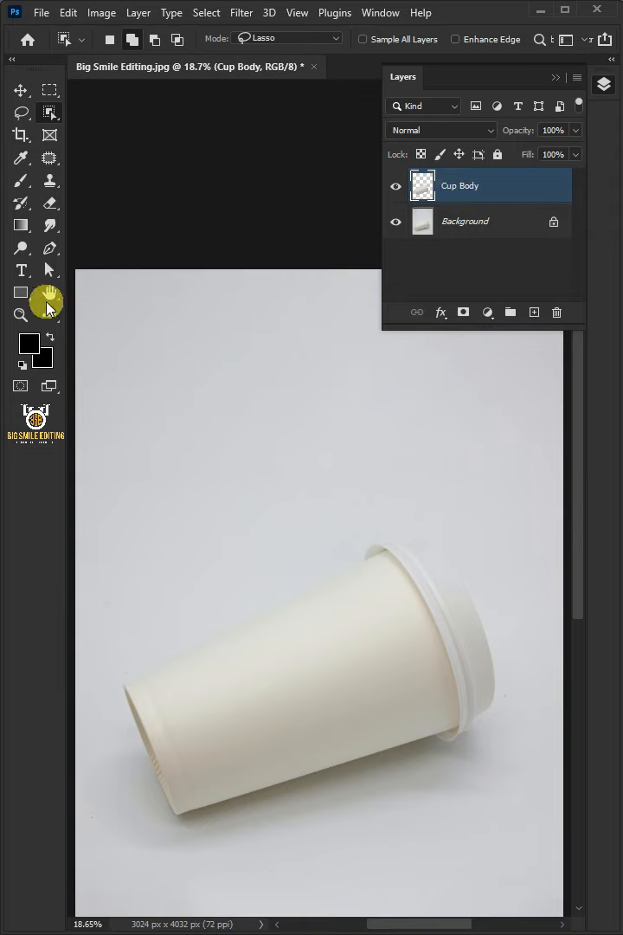
Draw a black rectangle, convert it to a smart object, and lower its opacity to 48%.
click(21, 292)
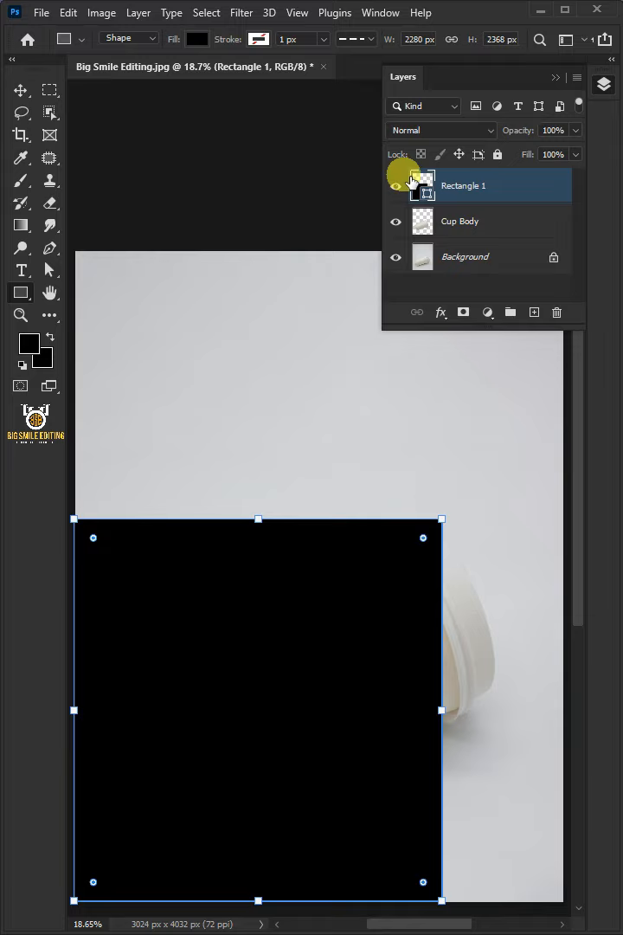
right_click(464, 185)
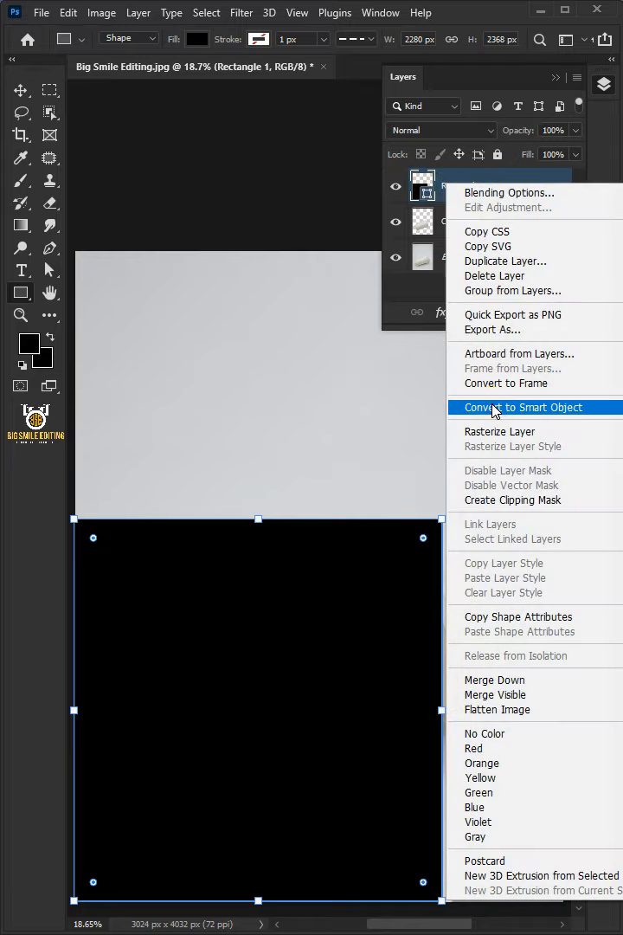
click(523, 407)
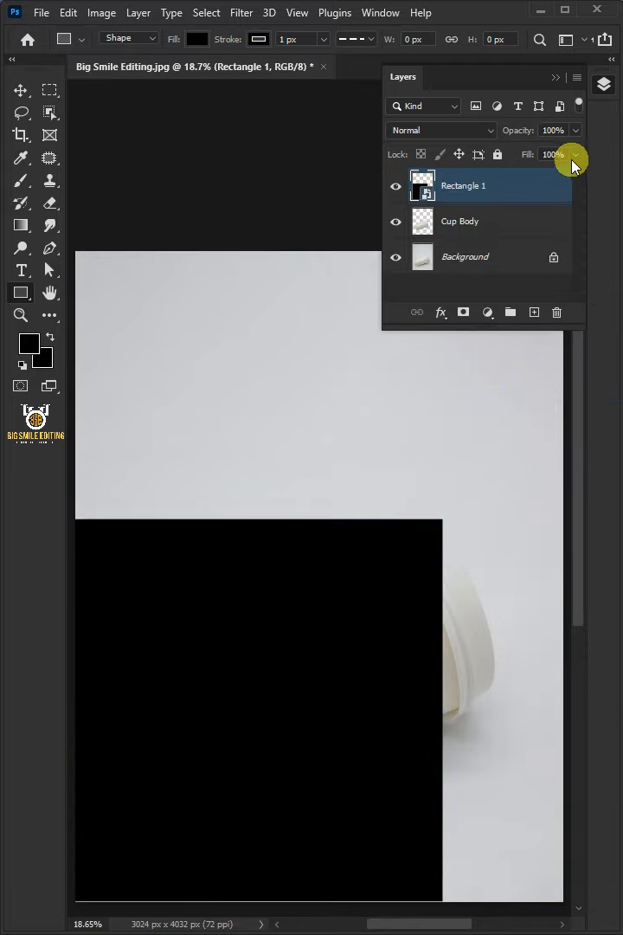
drag(571, 154, 533, 154)
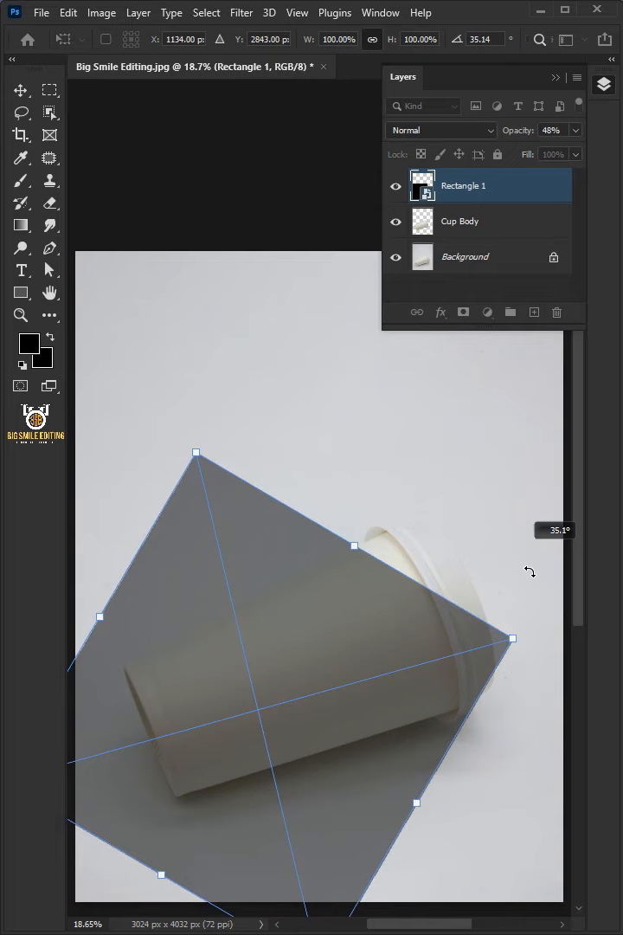
Rotate Rectangle 1 about 35° over the cup body to match its tilt.
drag(528, 572, 298, 616)
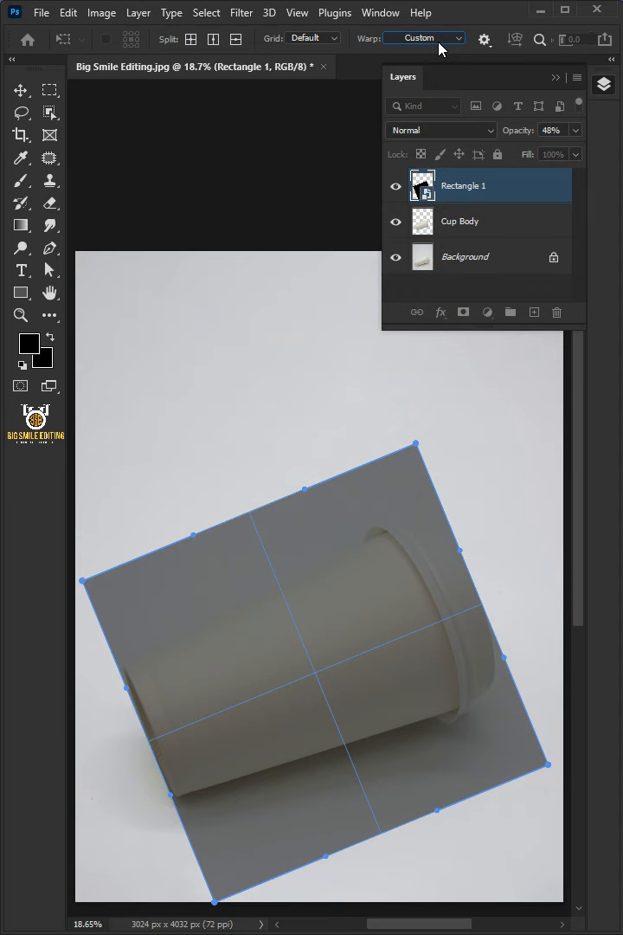
Apply an Arch warp to the rectangle and deepen the bend to follow the cup.
click(423, 37)
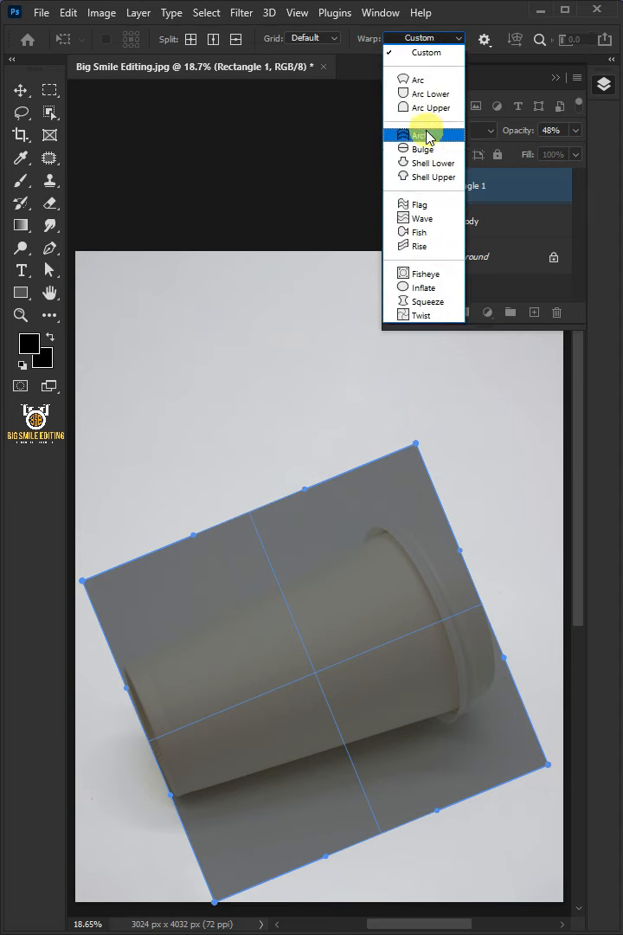
click(424, 135)
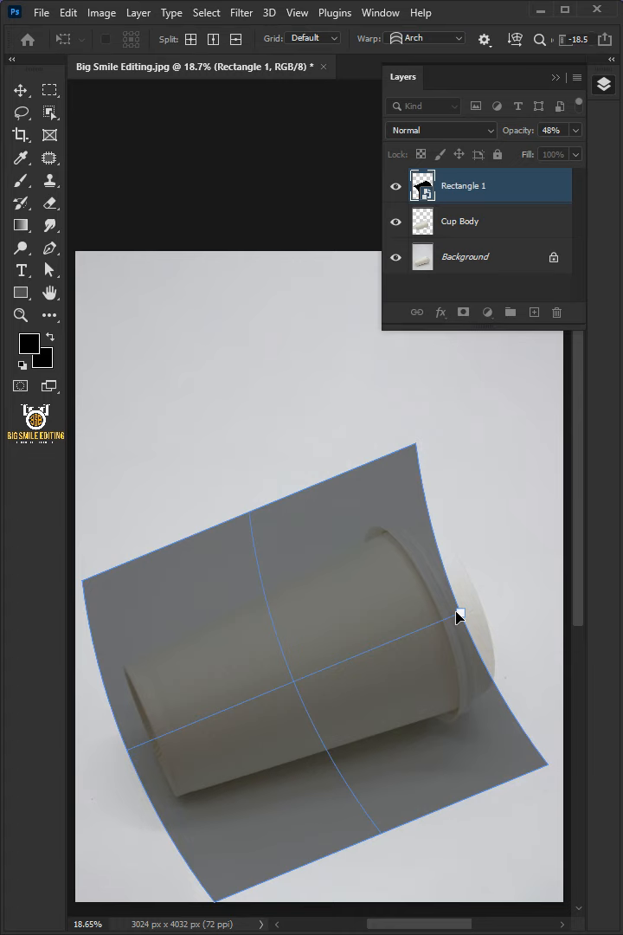
drag(460, 617, 451, 616)
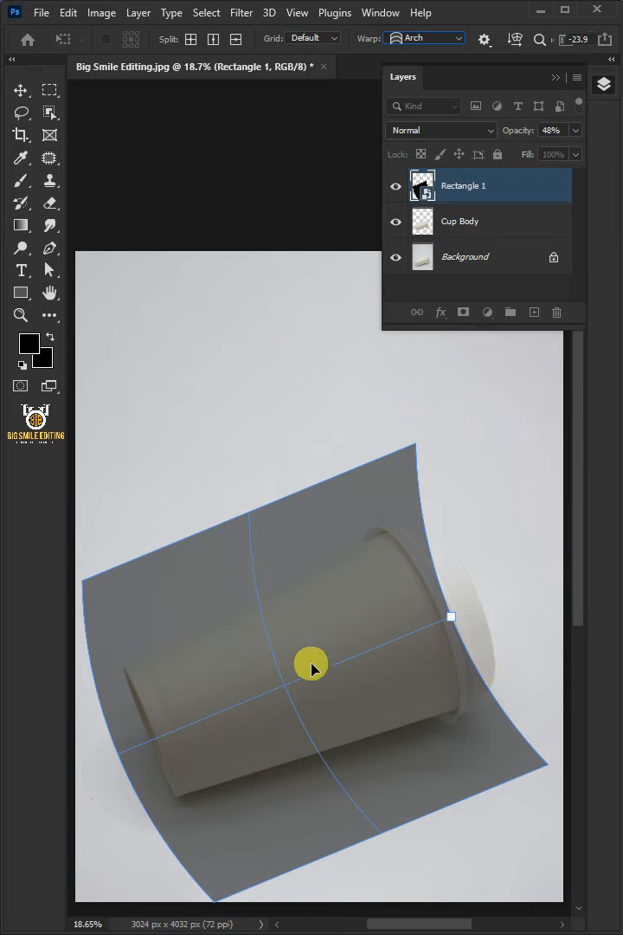
mouse_move(325, 544)
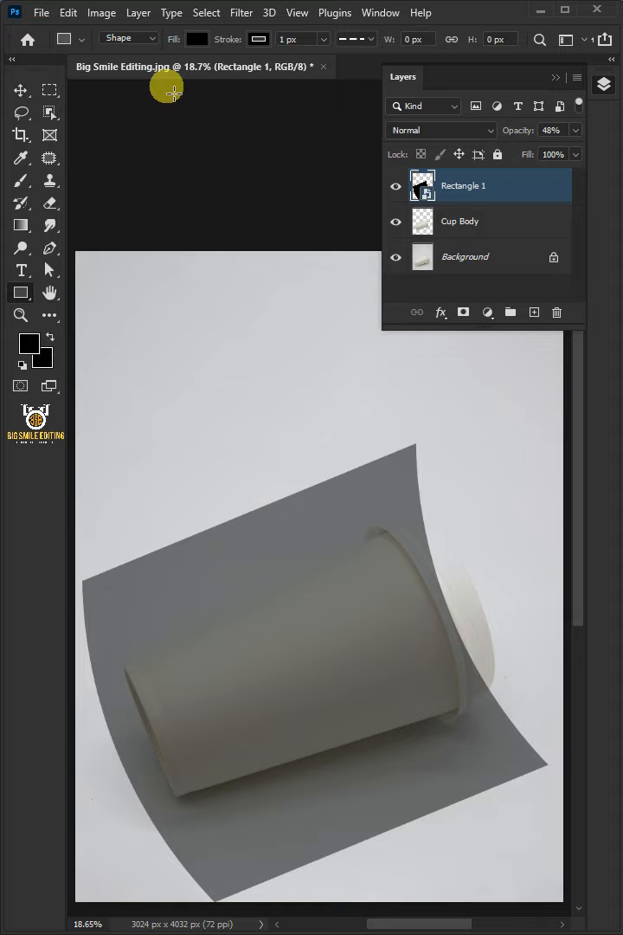
Clip the rectangle to Cup Body at 100% opacity and rename it 'Place Design'.
click(139, 12)
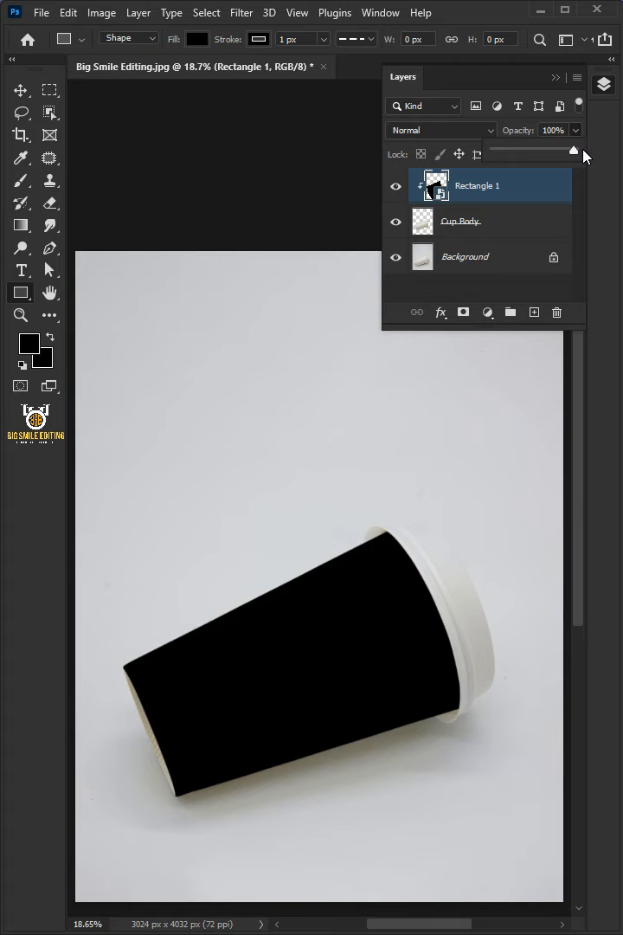
double_click(477, 186)
text(Place Design)
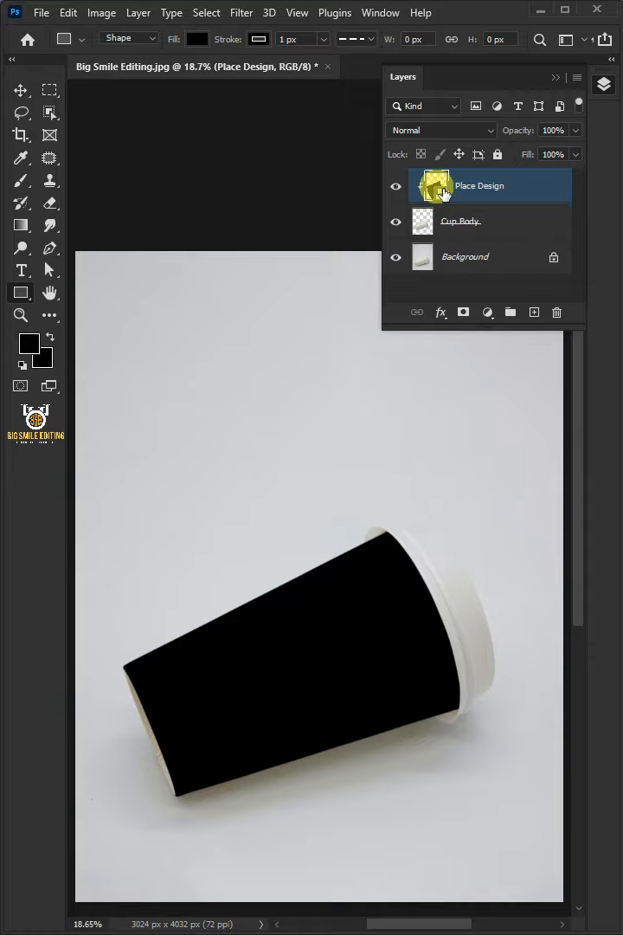
click(41, 12)
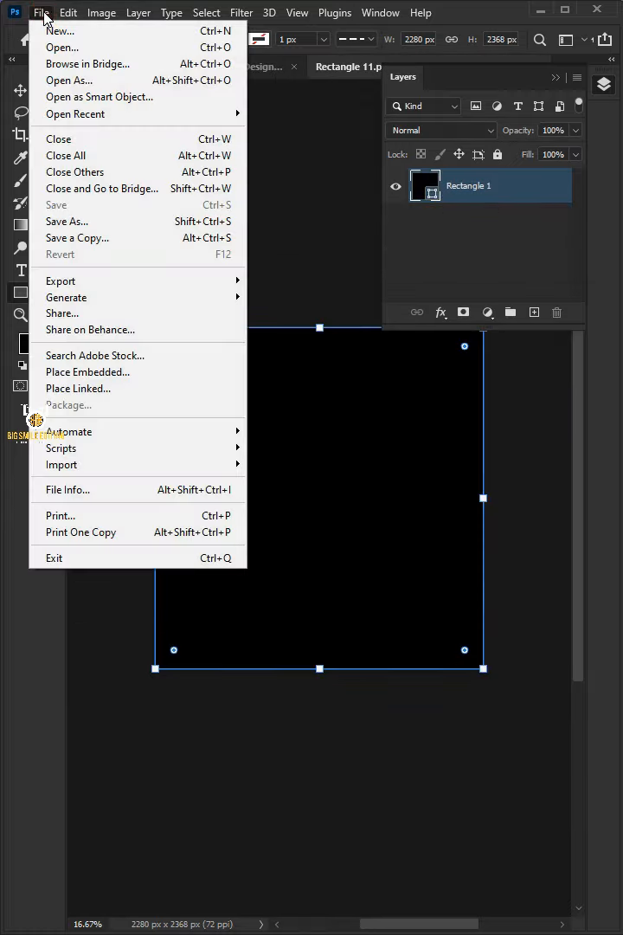
Place the Coffee Pattern image embedded inside the smart object and commit it.
click(87, 370)
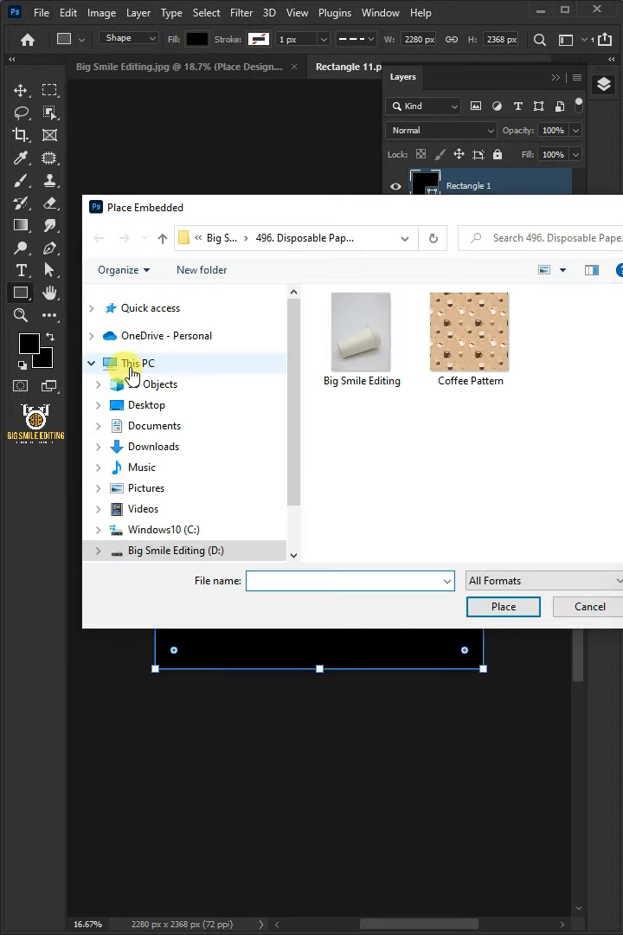
click(589, 606)
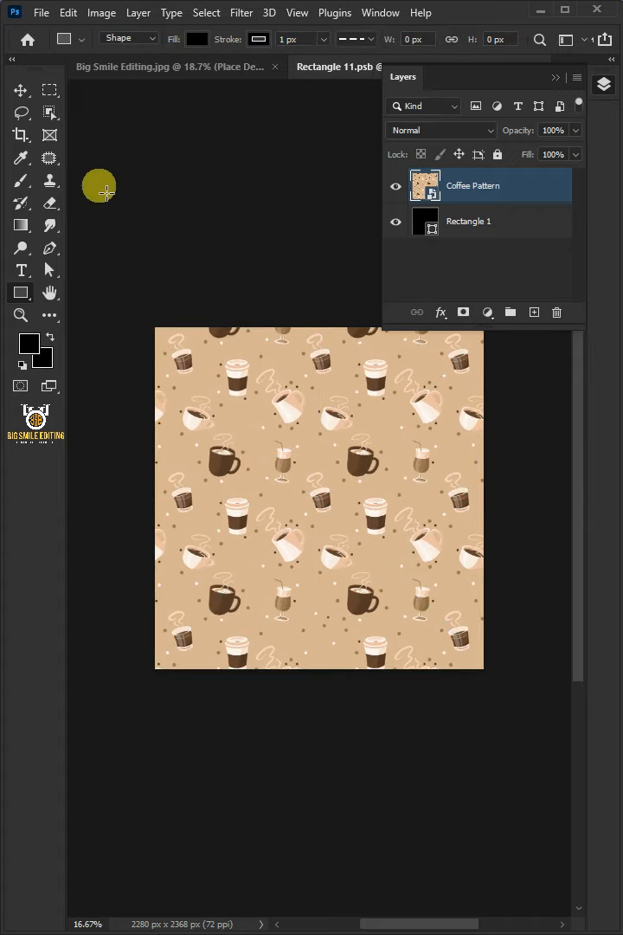
click(41, 12)
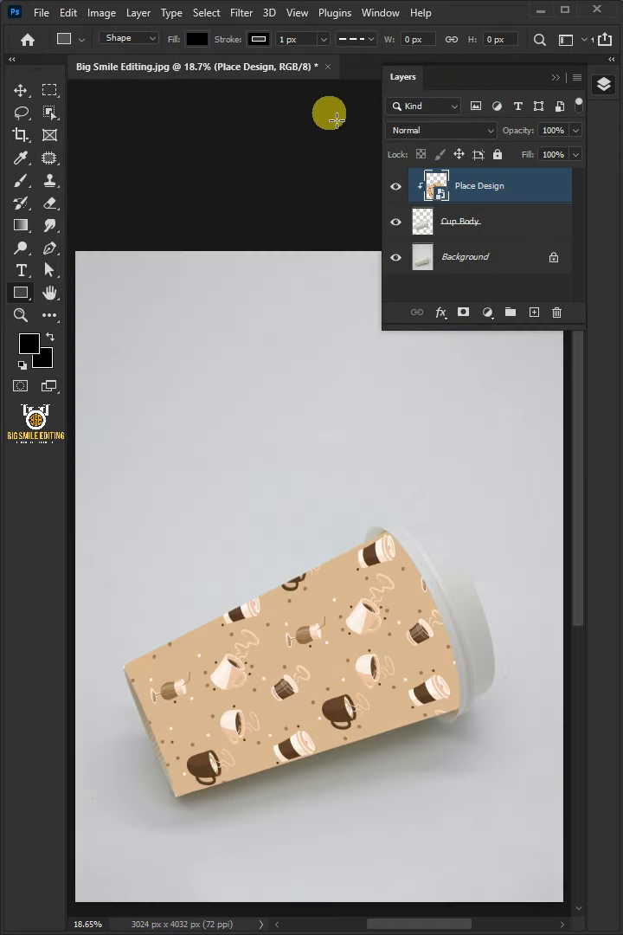
Set the Place Design layer's blend mode to Multiply.
click(441, 130)
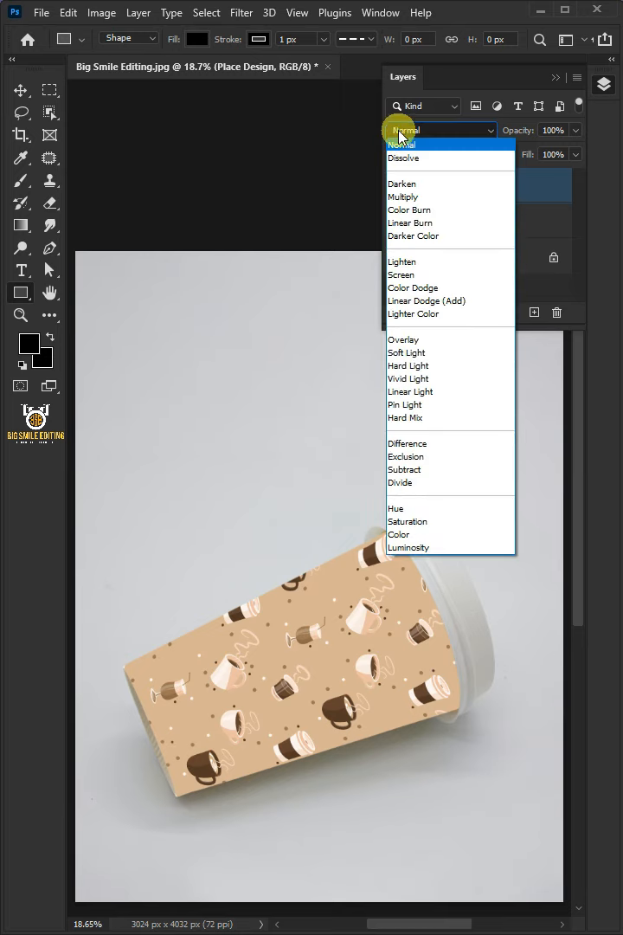
click(403, 196)
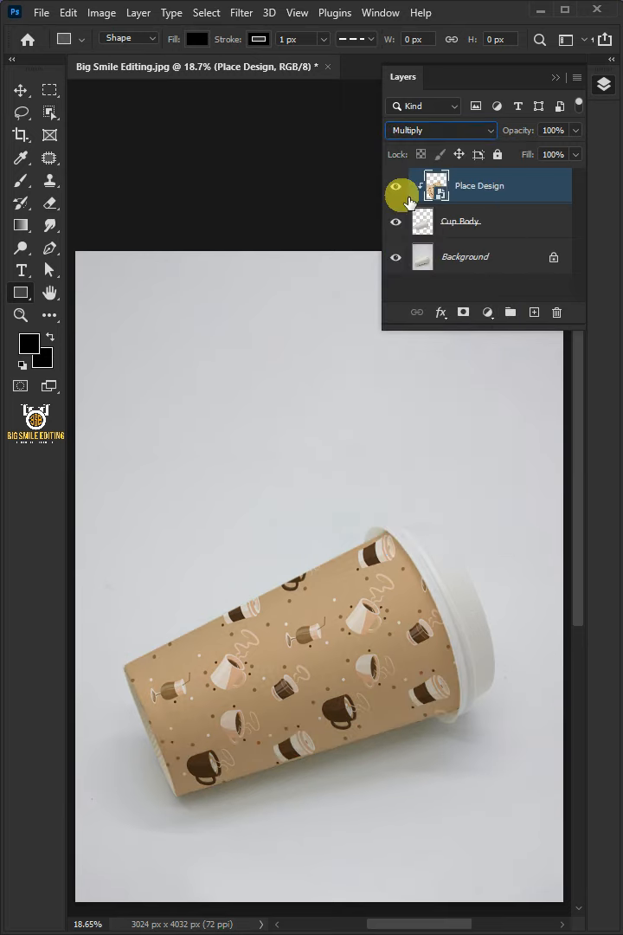
click(440, 313)
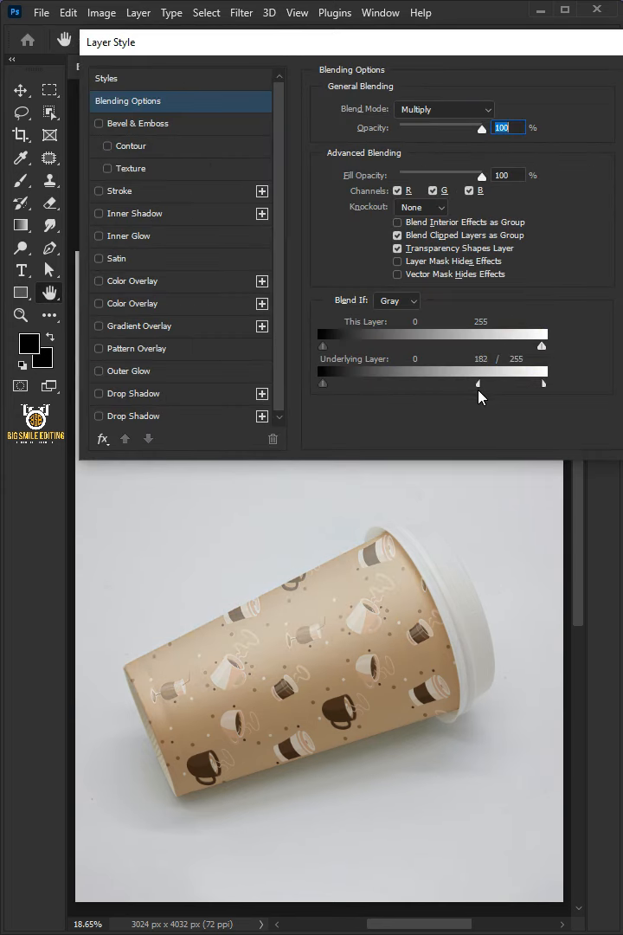
Split the Underlying Layer Blend If white slider at 170 to reveal cup highlights.
drag(480, 382, 466, 382)
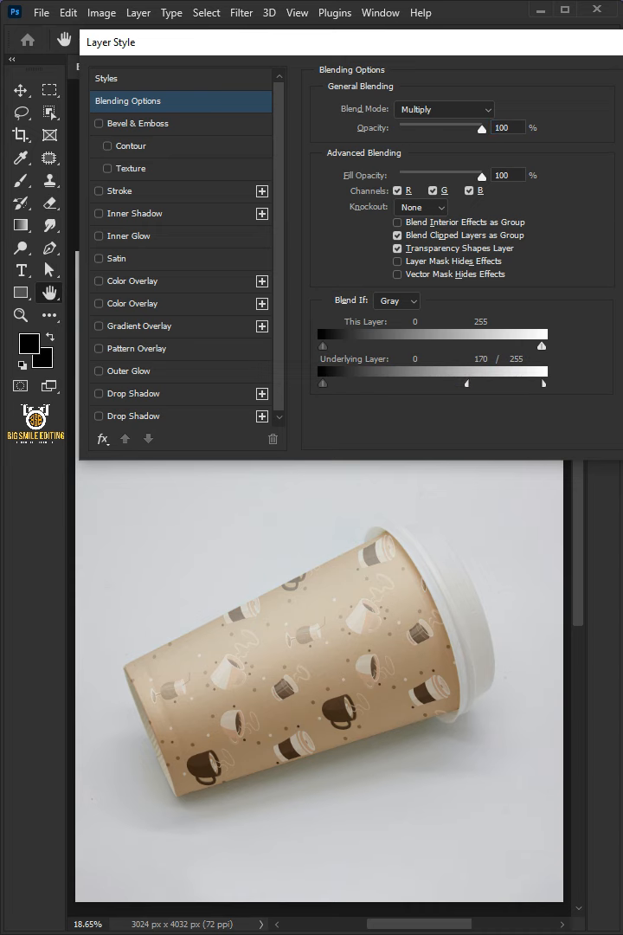